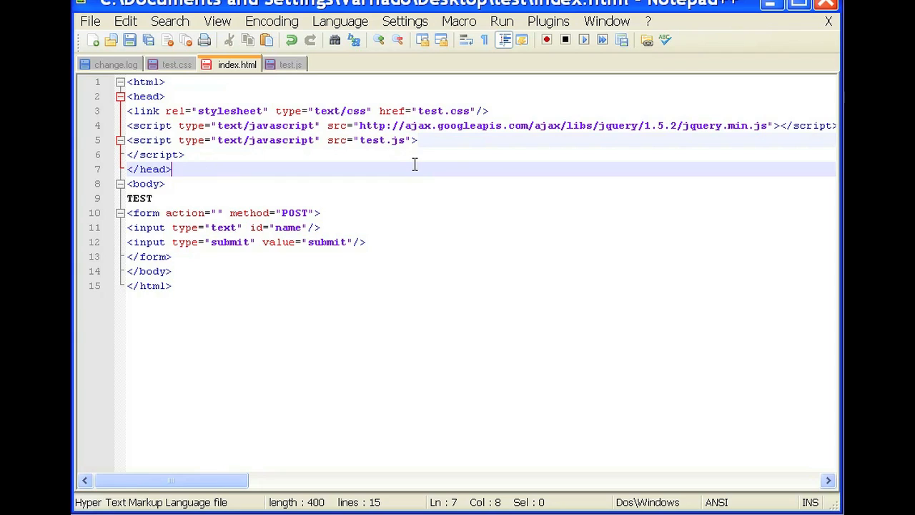
mouse_move(426, 141)
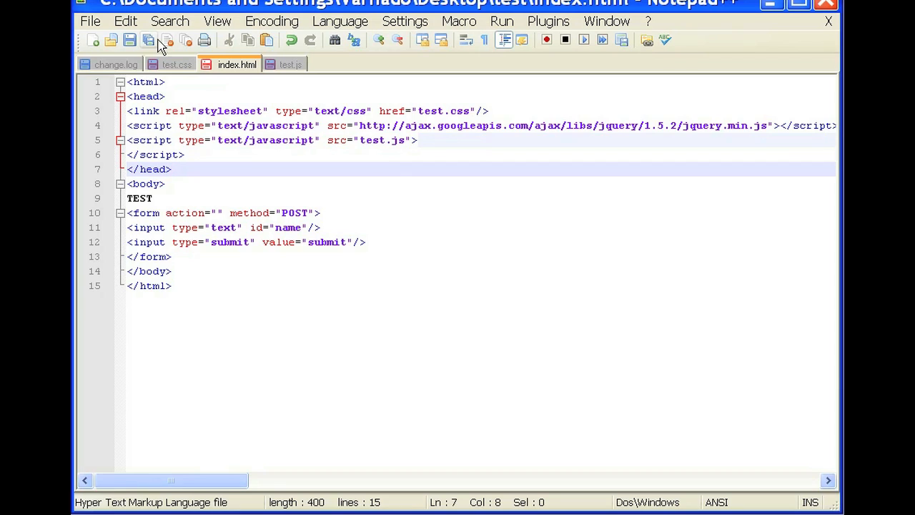
In test.js's document.ready block, declare var name="Name";.
left_click(289, 64)
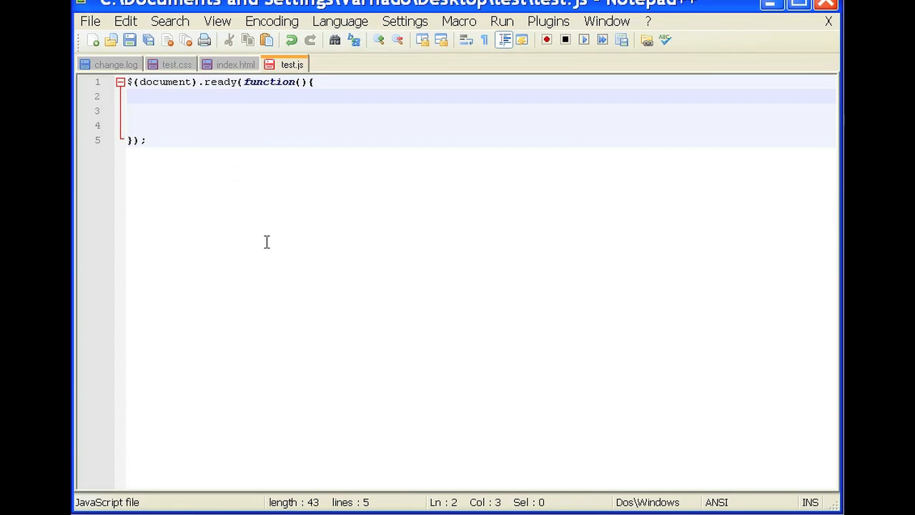
type("var")
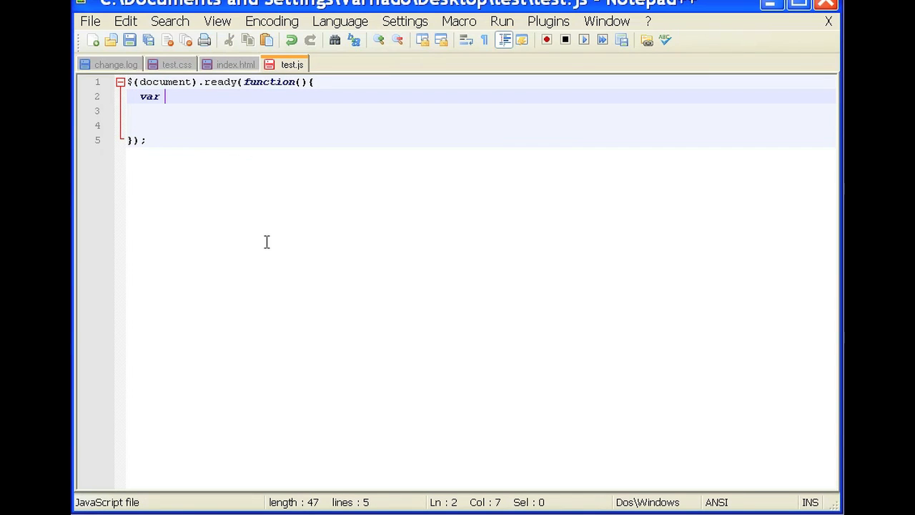
type("name")
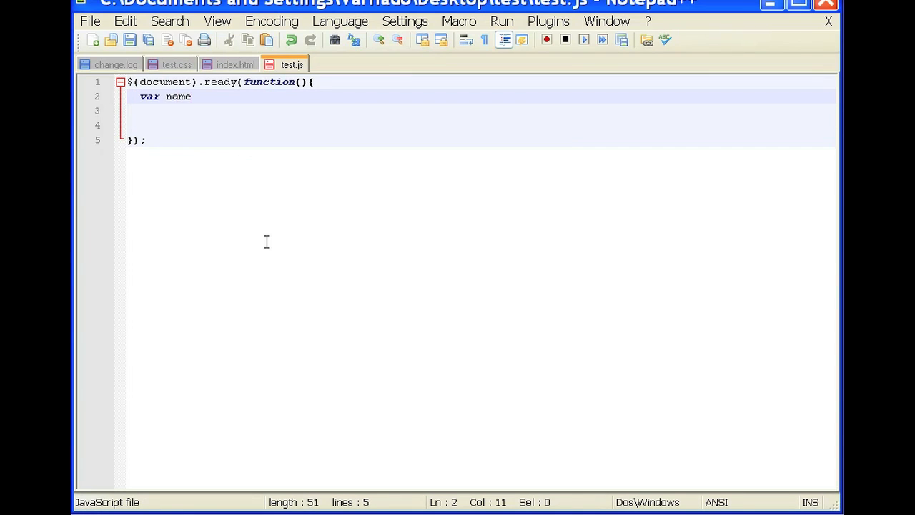
type("=\"")
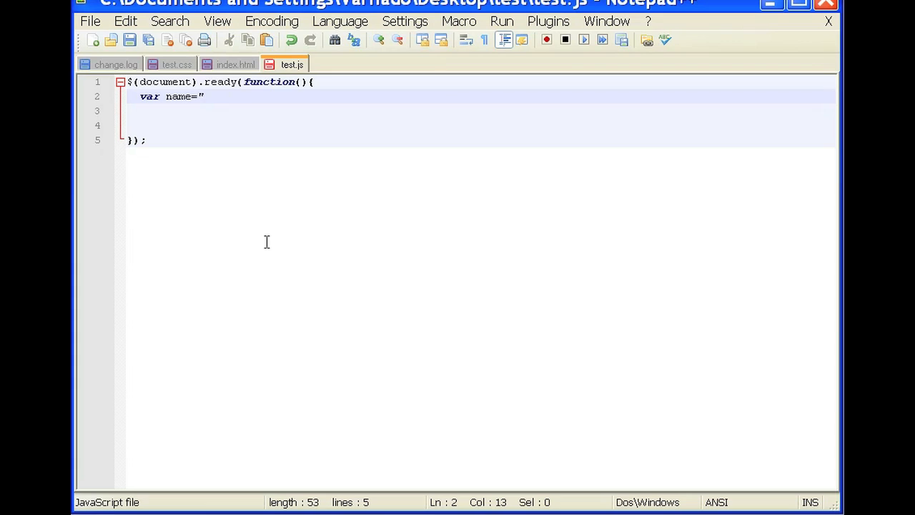
type("Name\";")
left_click(480, 110)
type("var name")
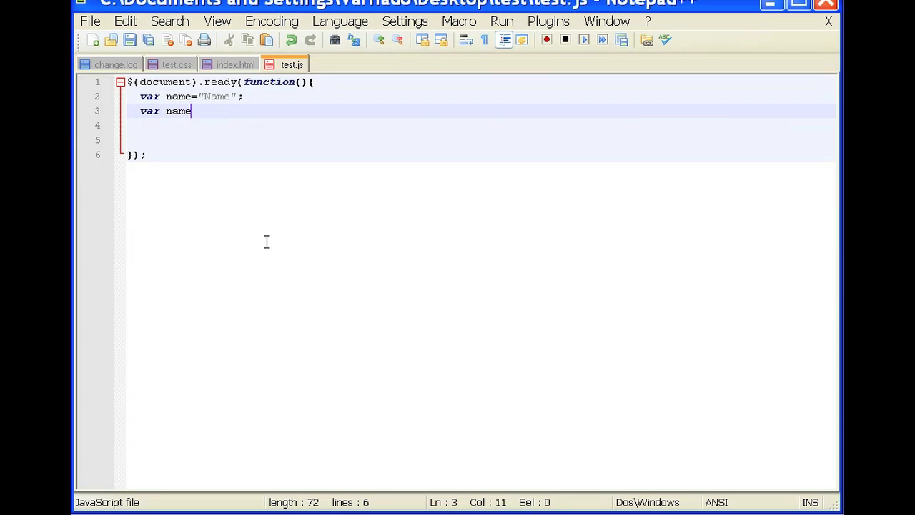
Complete the second declaration as var name=$("input#name").val.
type("=")
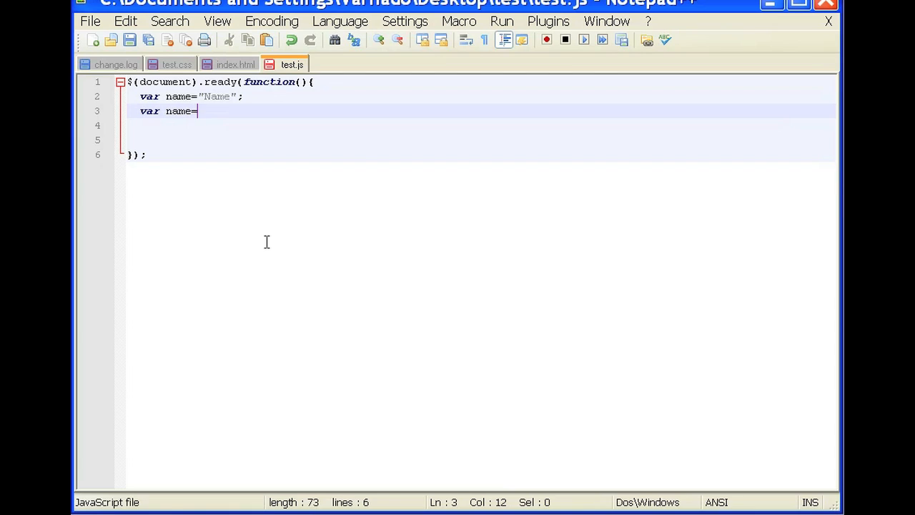
type("$")
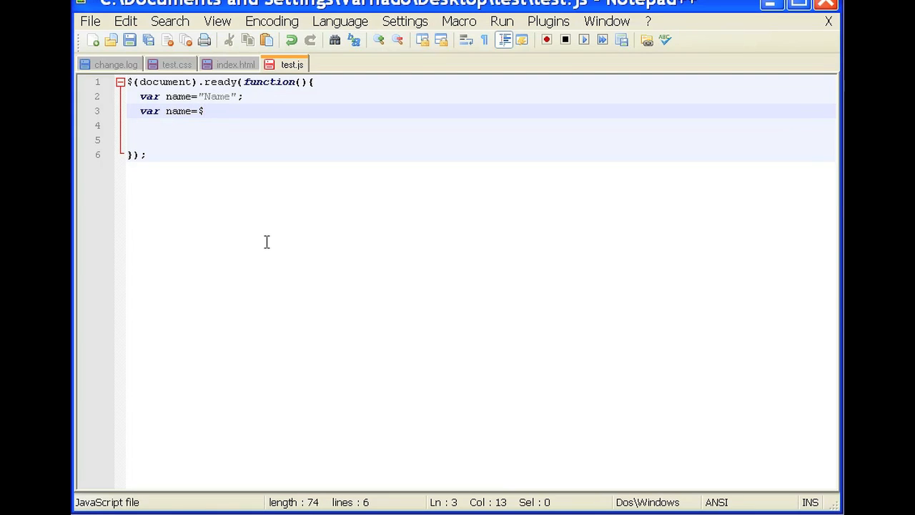
type("(")
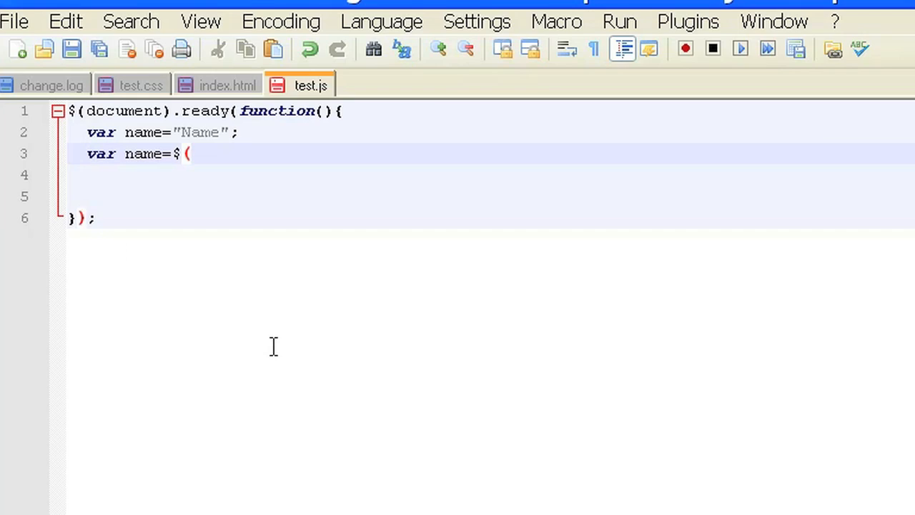
type("\"in")
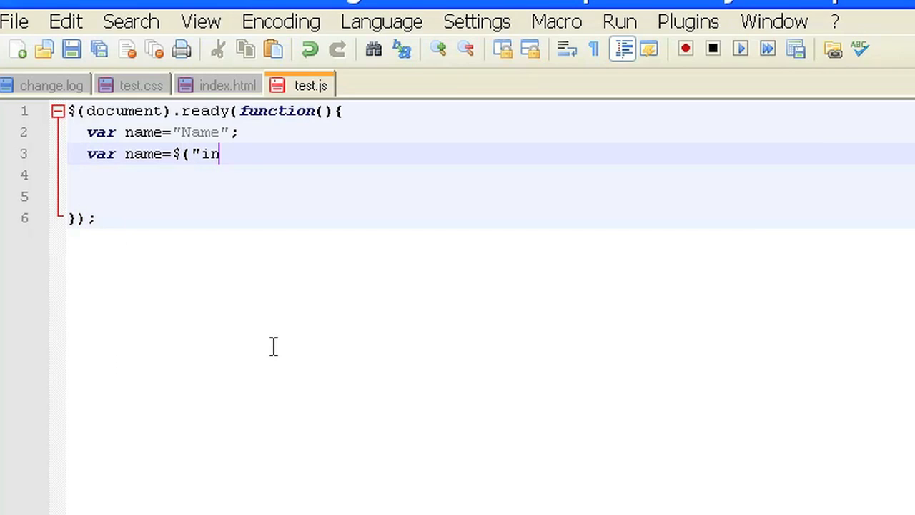
type("put")
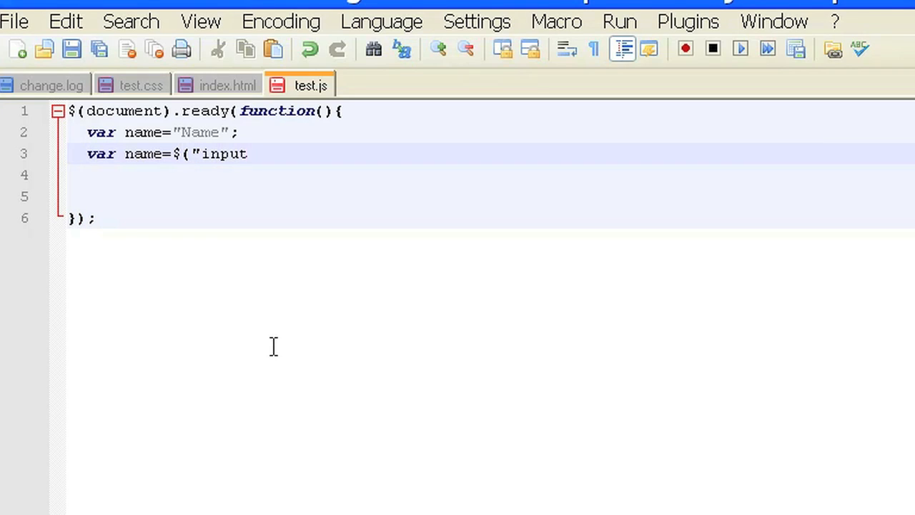
type("#na")
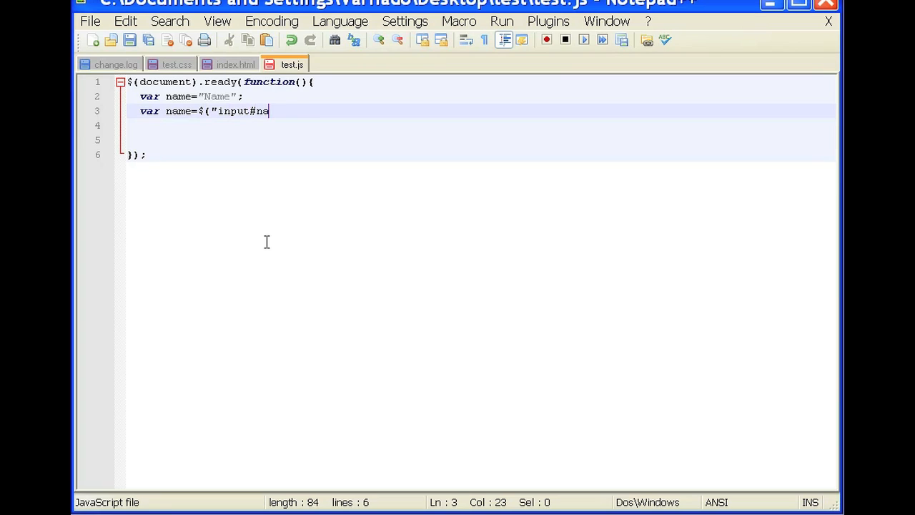
type("me\")")
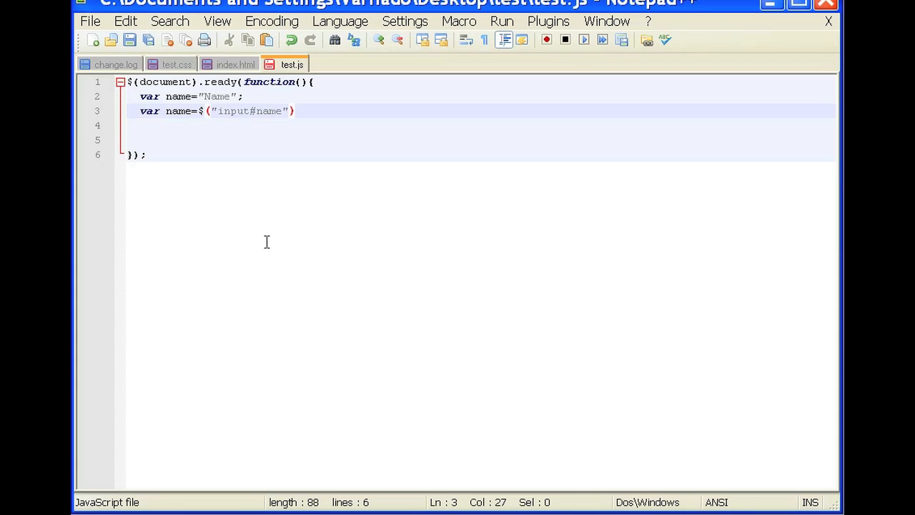
type(".val")
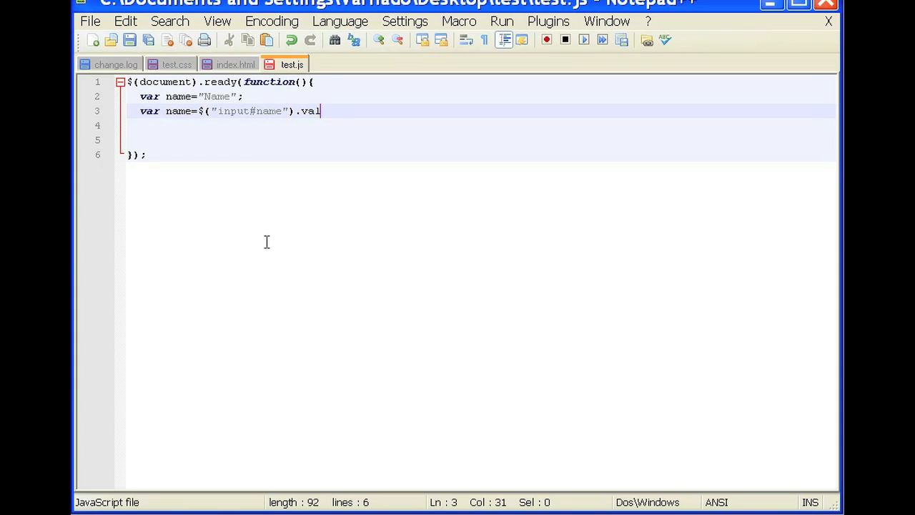